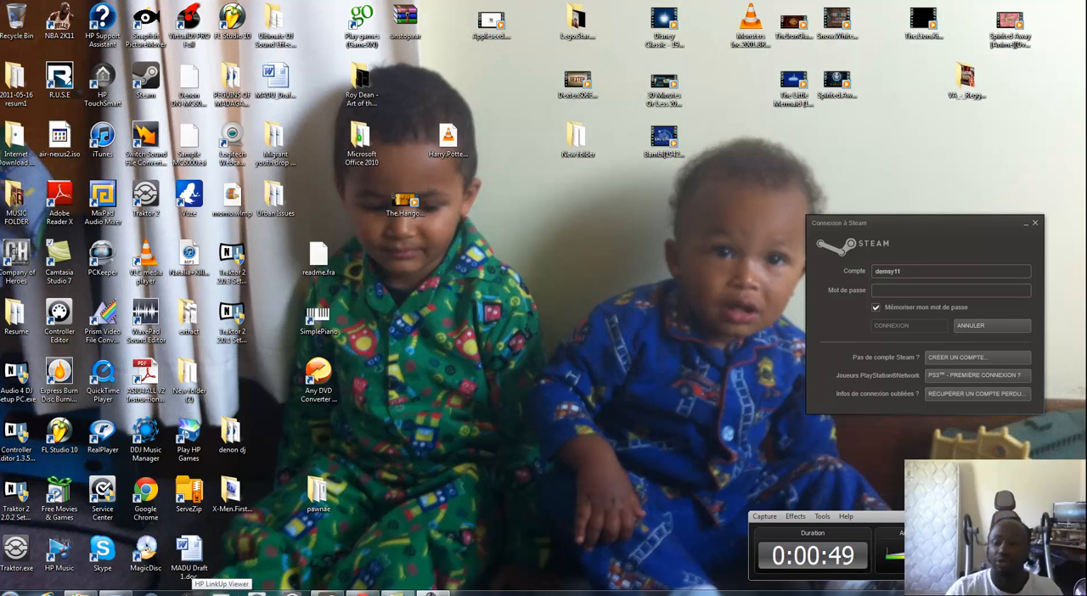
Reach the Programs and Features list of installed programs via Start and Control Panel.
{"action": "left_click", "coordinate": [10, 591]}
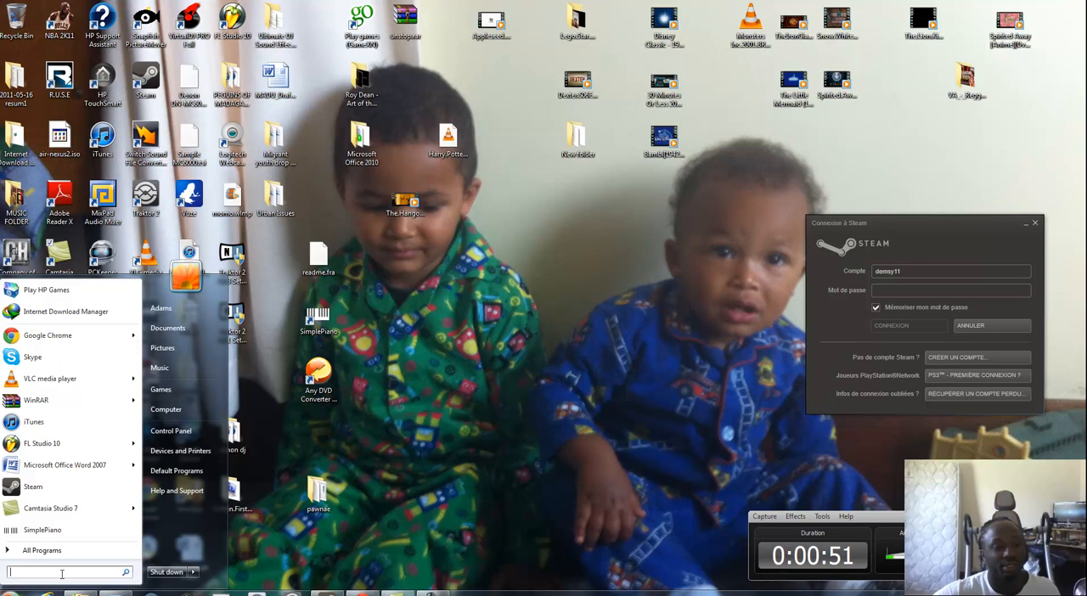
{"action": "left_click", "coordinate": [169, 431]}
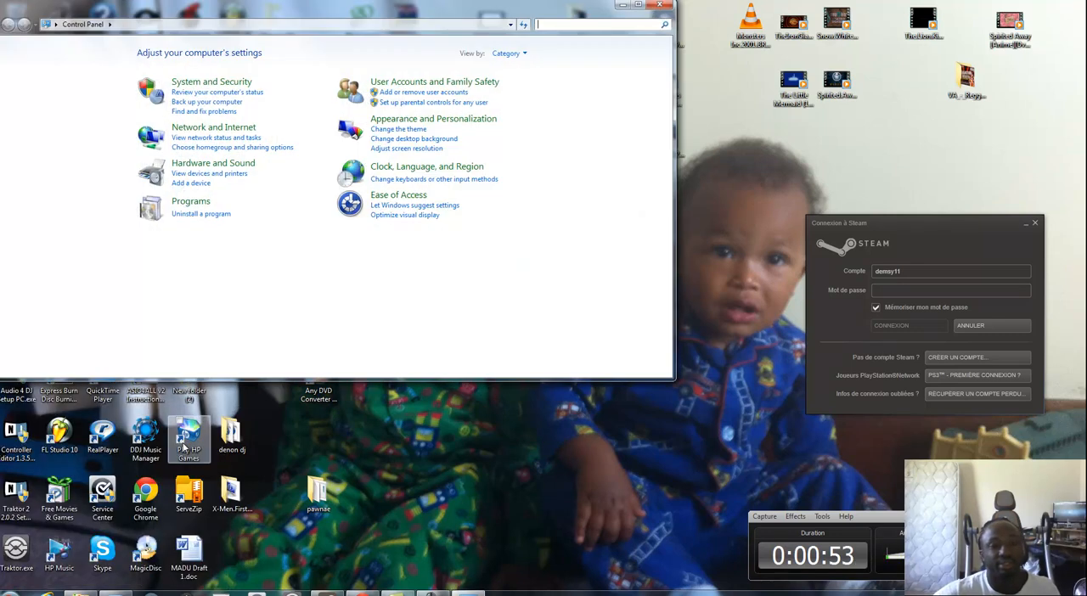
{"action": "left_click", "coordinate": [200, 214]}
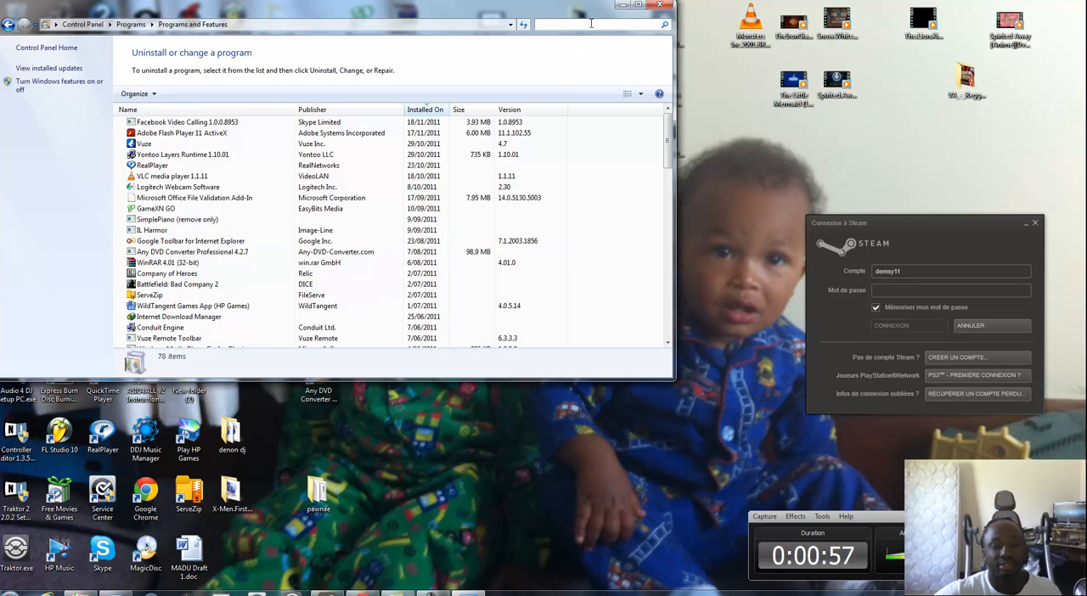
Filter installed programs with 'ati' and select ATI Catalyst Install Manager.
{"action": "type", "text": "ati"}
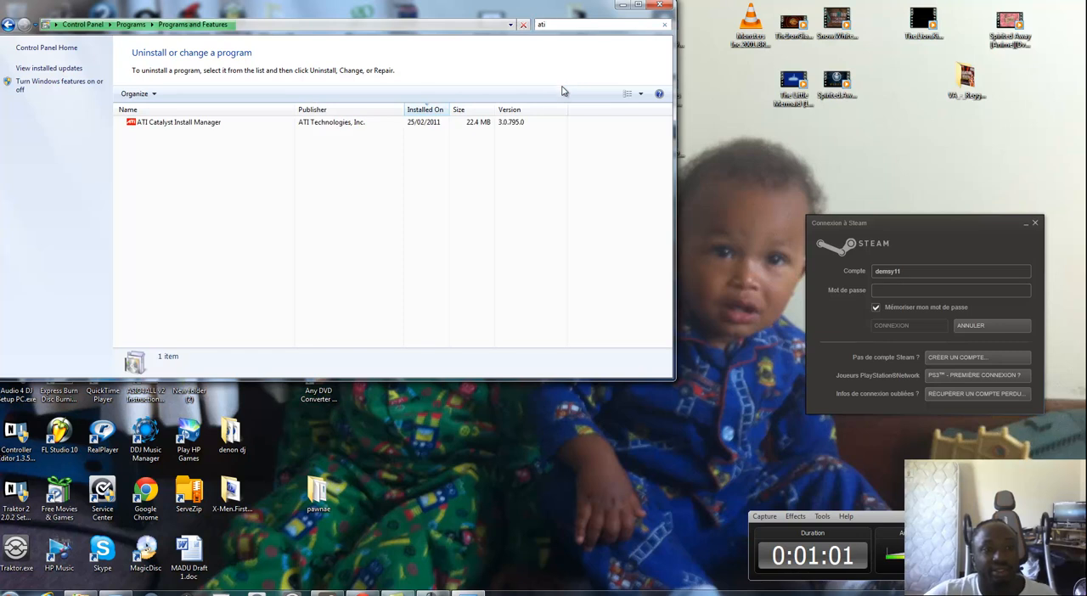
{"action": "left_click", "coordinate": [178, 122]}
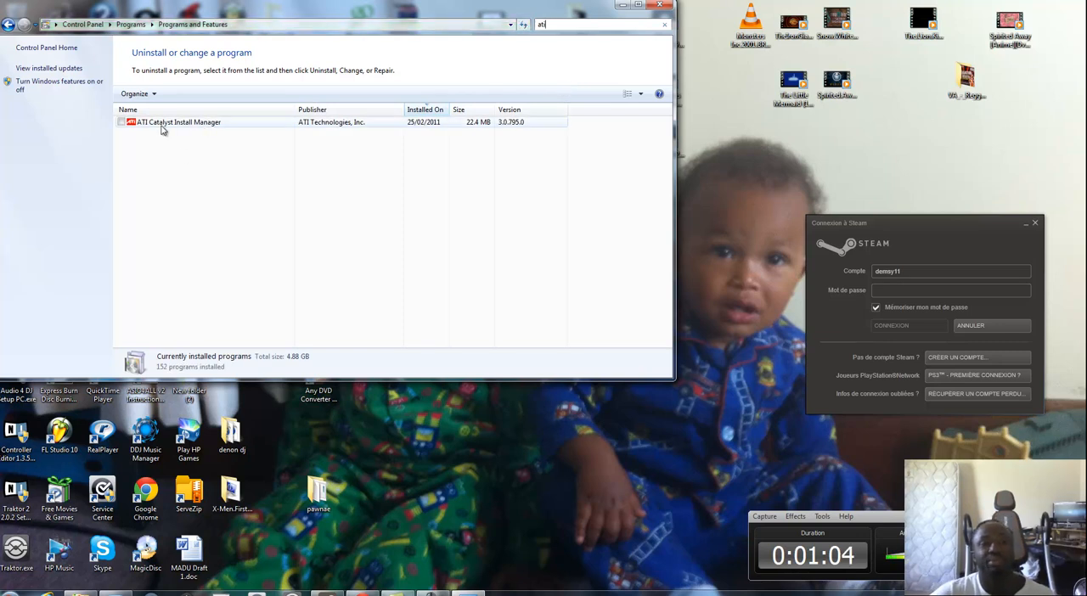
{"action": "mouse_move", "coordinate": [194, 127]}
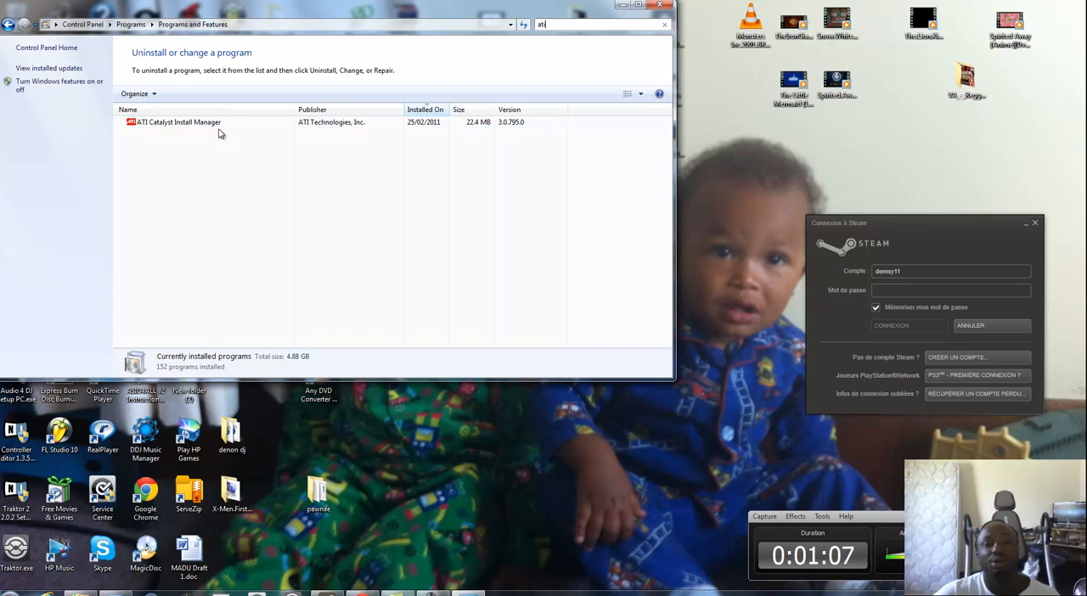
{"action": "mouse_move", "coordinate": [185, 158]}
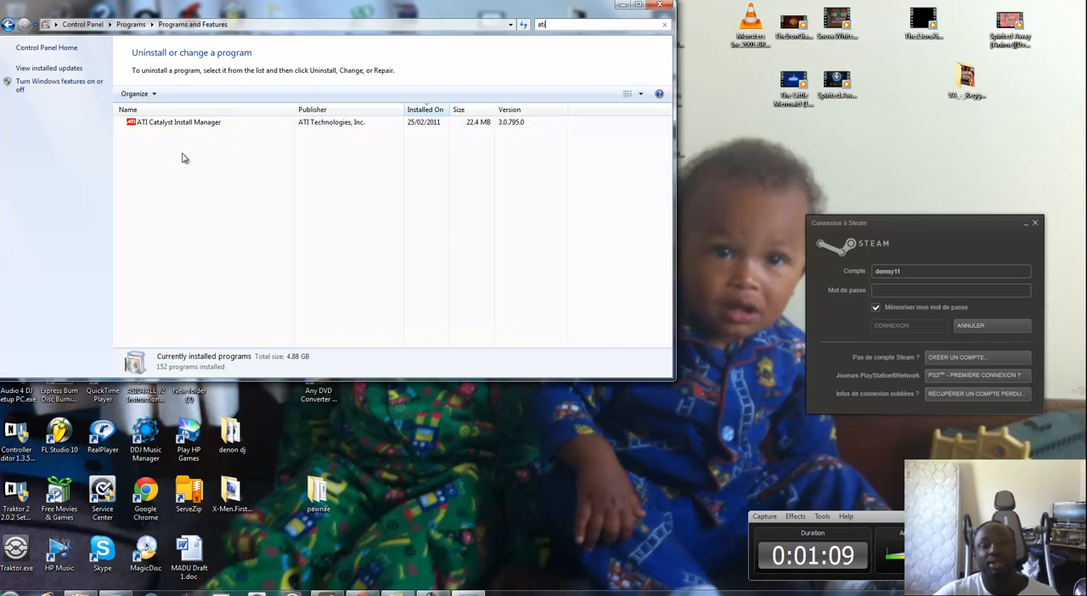
{"action": "mouse_move", "coordinate": [216, 156]}
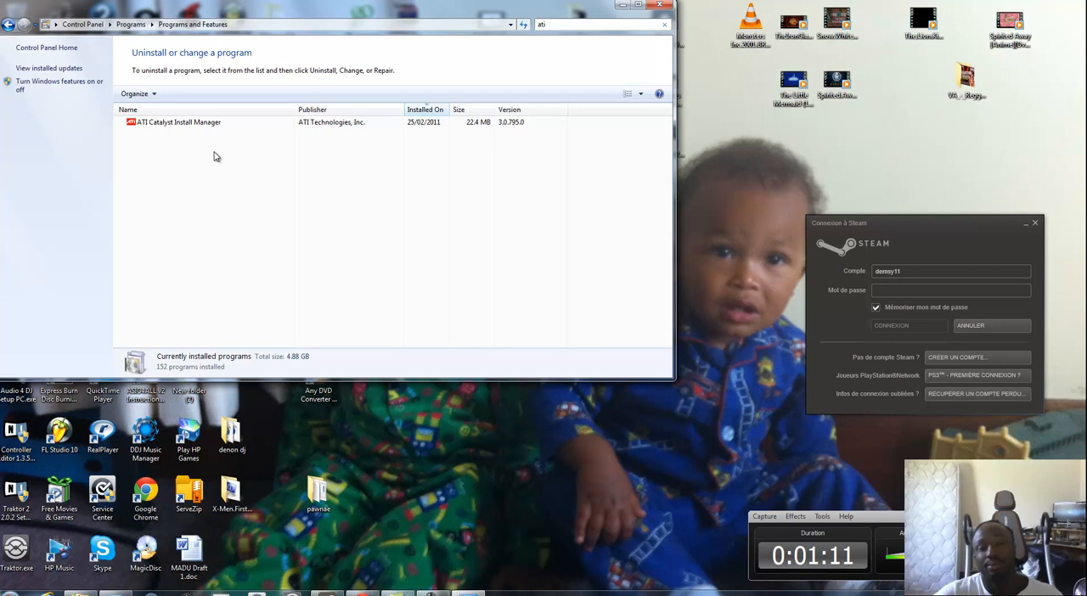
{"action": "mouse_move", "coordinate": [204, 153]}
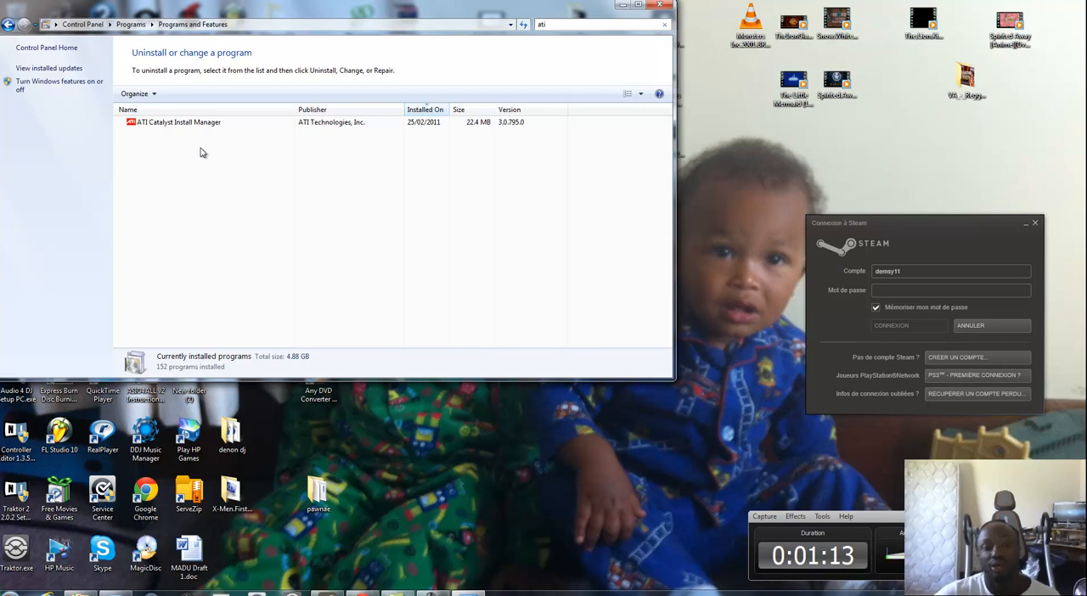
{"action": "mouse_move", "coordinate": [486, 96]}
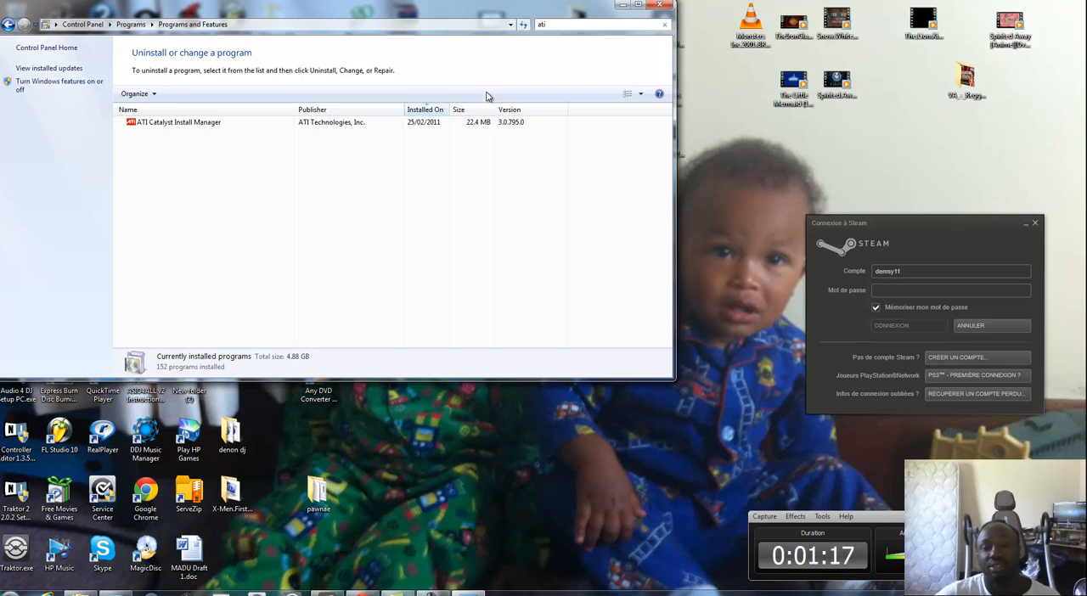
{"action": "mouse_move", "coordinate": [472, 100]}
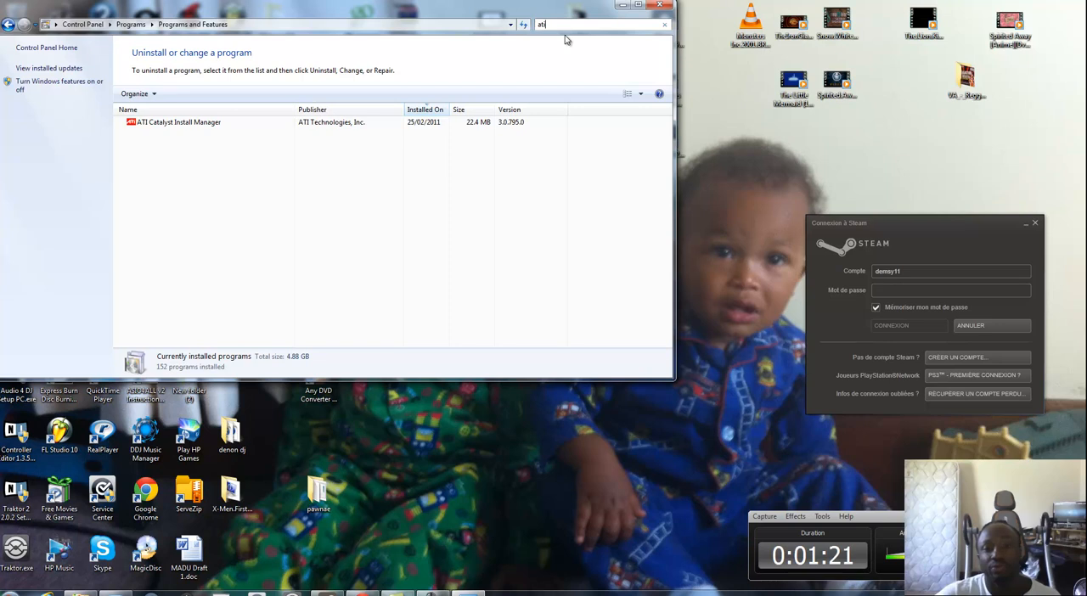
{"action": "mouse_move", "coordinate": [605, 20]}
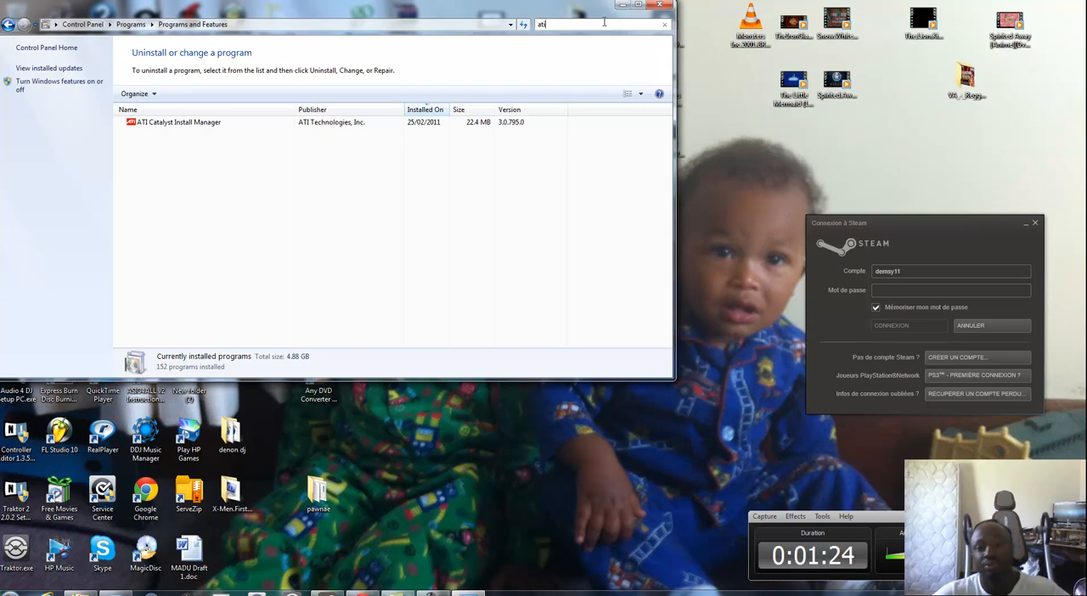
{"action": "mouse_move", "coordinate": [606, 34]}
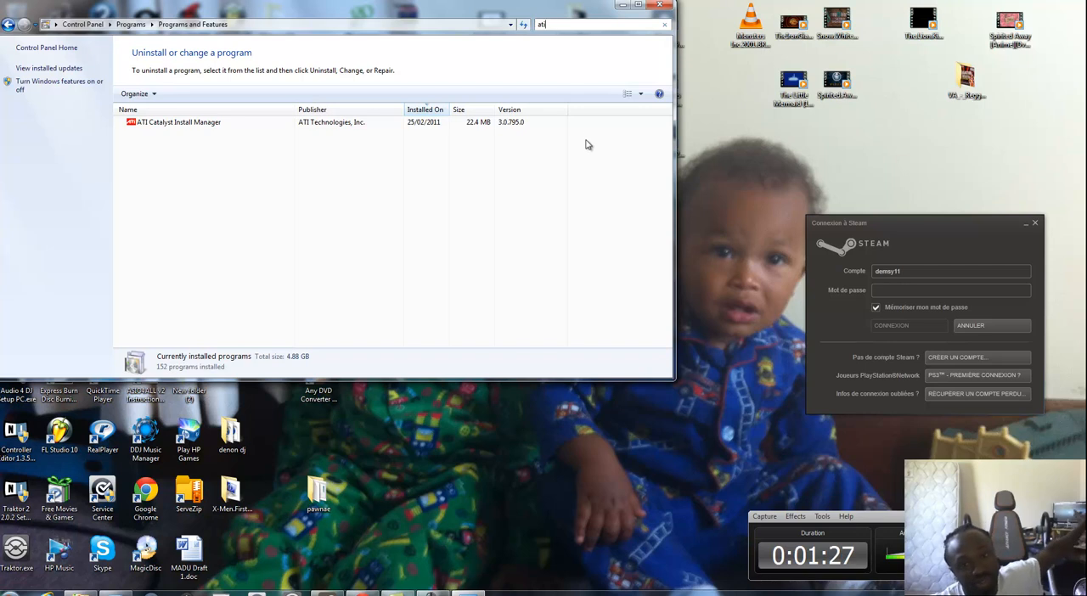
{"action": "mouse_move", "coordinate": [577, 190]}
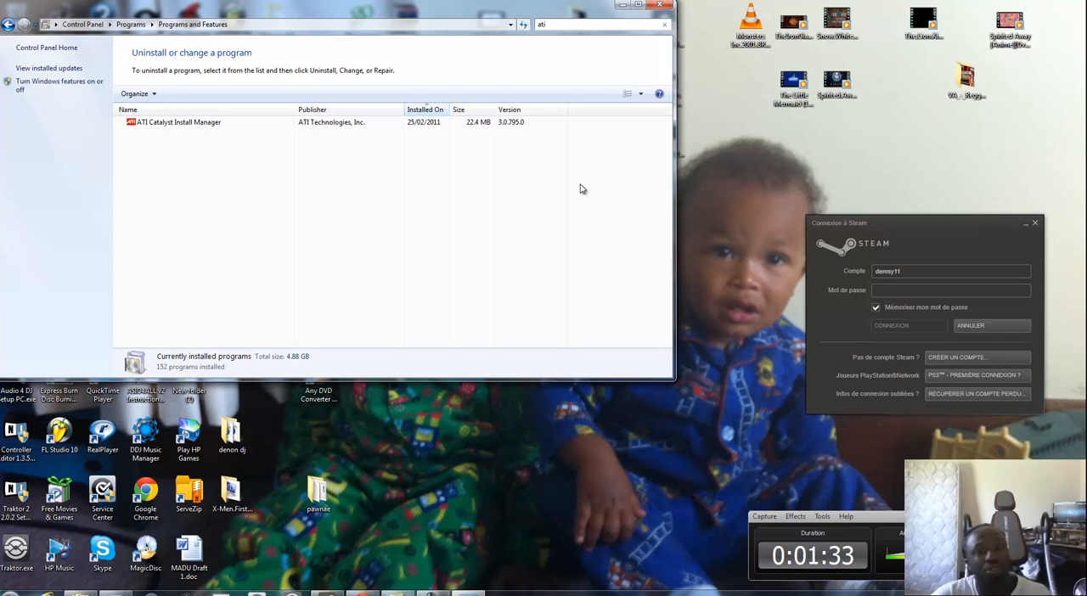
{"action": "mouse_move", "coordinate": [574, 187]}
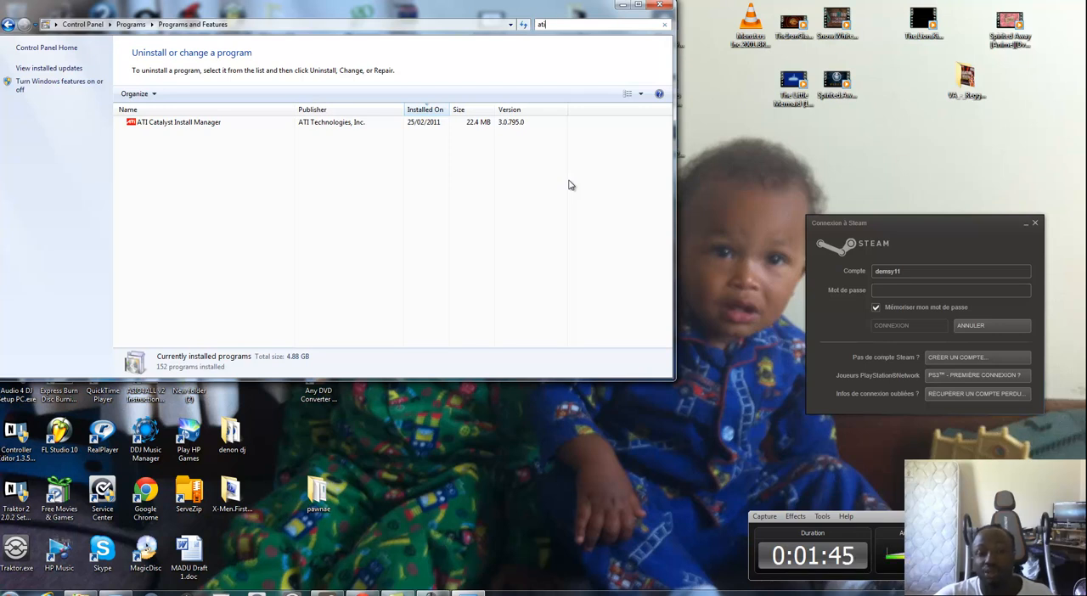
{"action": "mouse_move", "coordinate": [461, 353]}
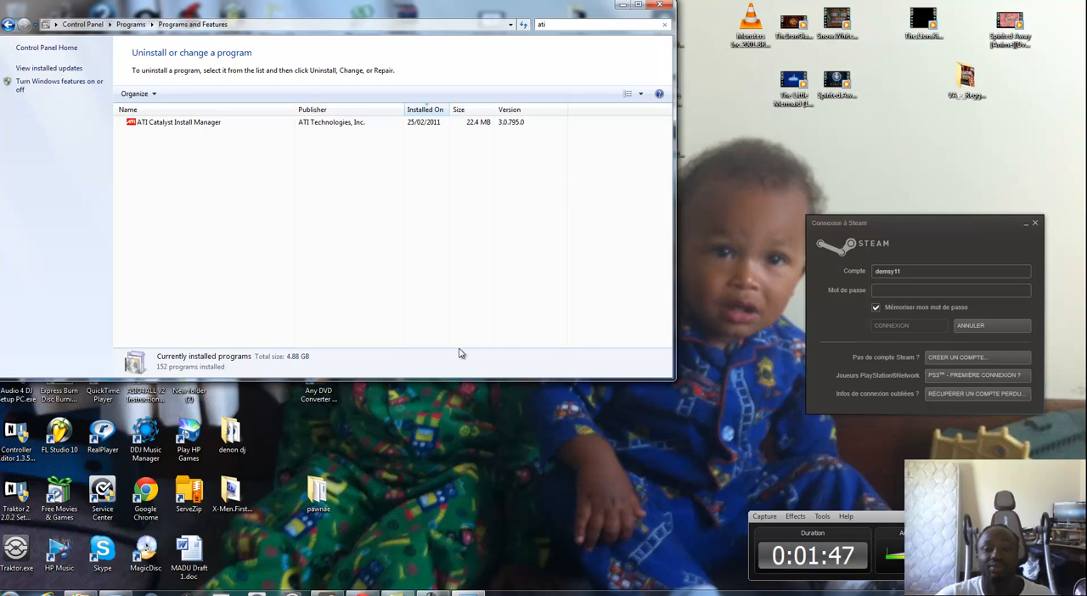
{"action": "mouse_move", "coordinate": [455, 377]}
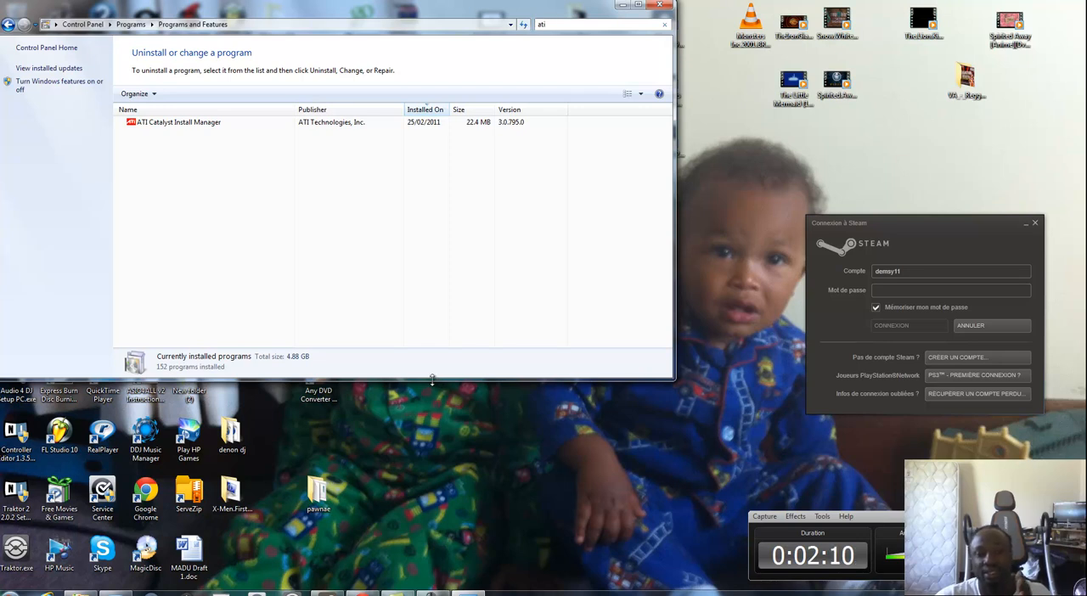
{"action": "mouse_move", "coordinate": [433, 382]}
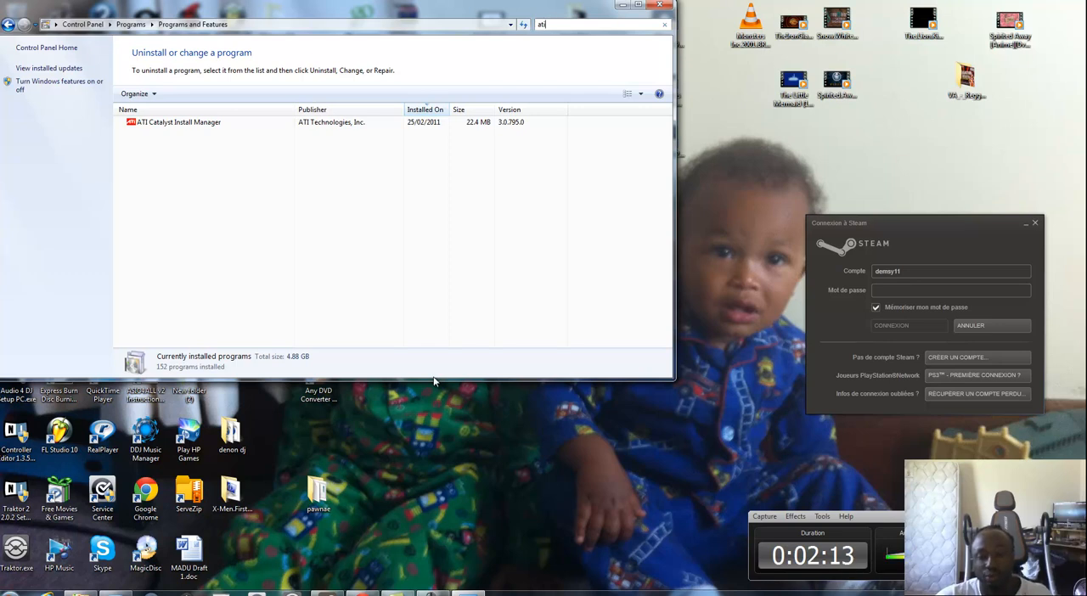
{"action": "mouse_move", "coordinate": [431, 379]}
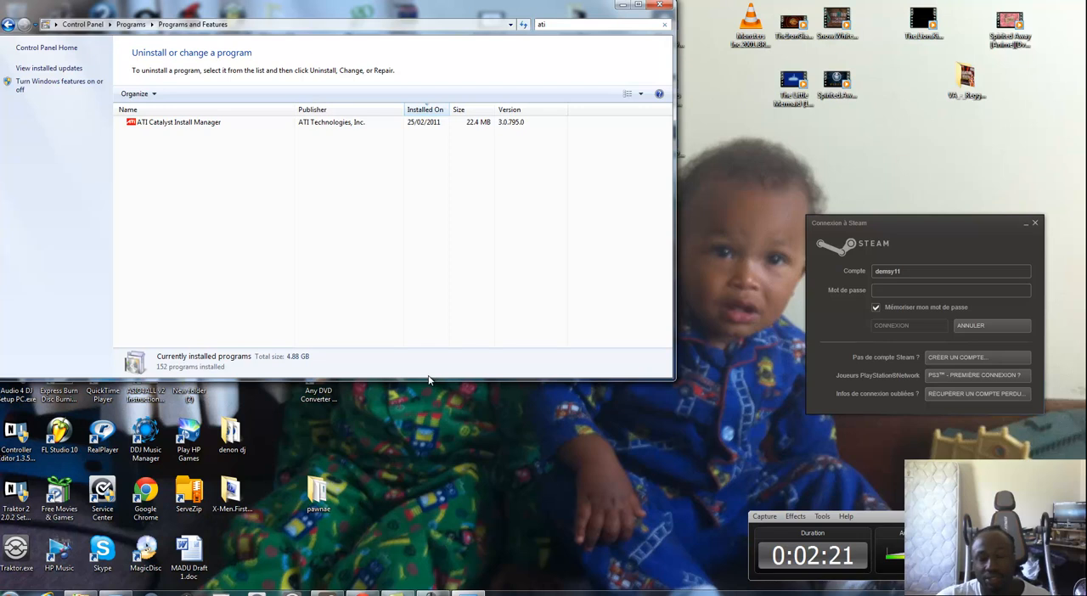
{"action": "mouse_move", "coordinate": [424, 381]}
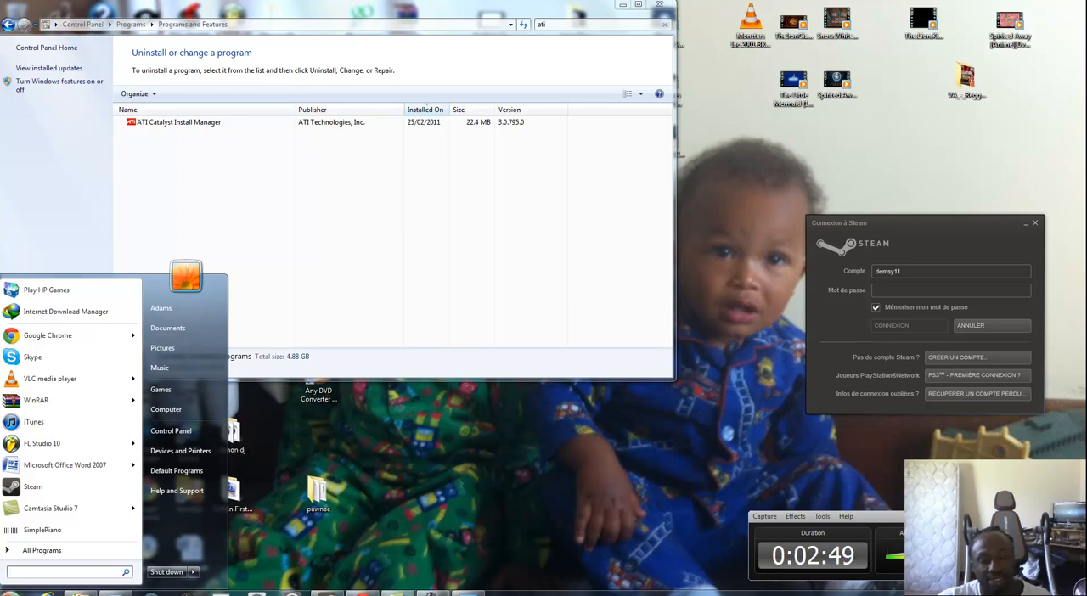
{"action": "mouse_move", "coordinate": [42, 551]}
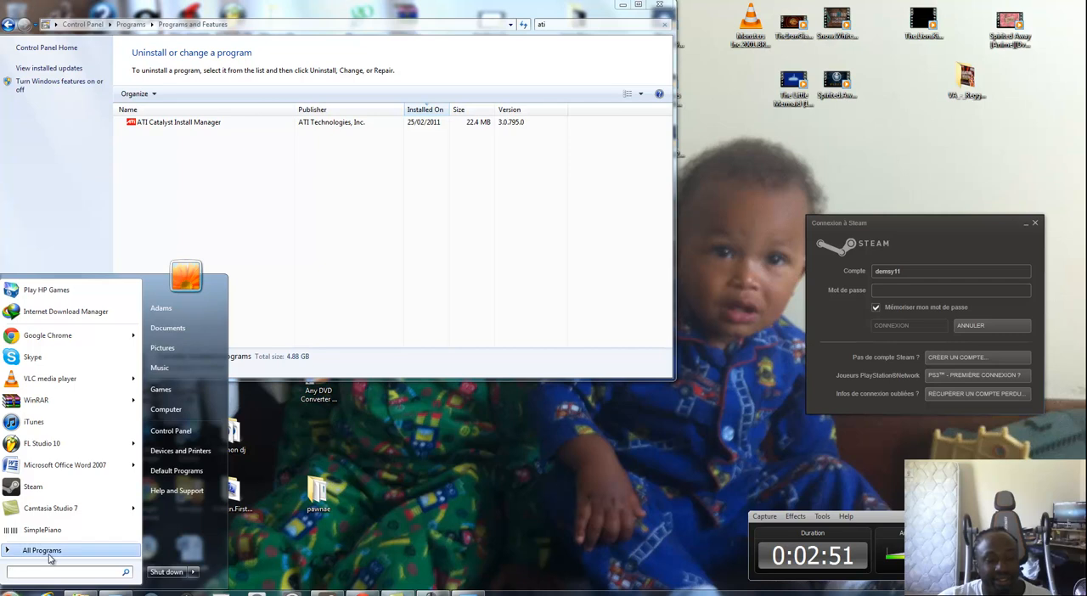
Go through System and Security to the Windows Firewall status page.
{"action": "left_click", "coordinate": [169, 431]}
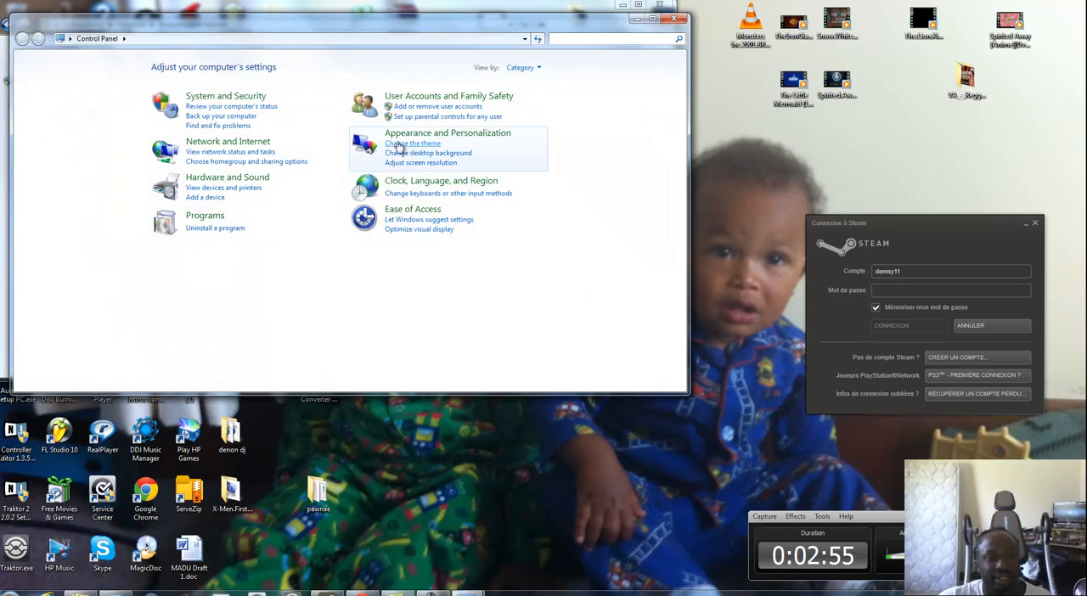
{"action": "left_click", "coordinate": [224, 95]}
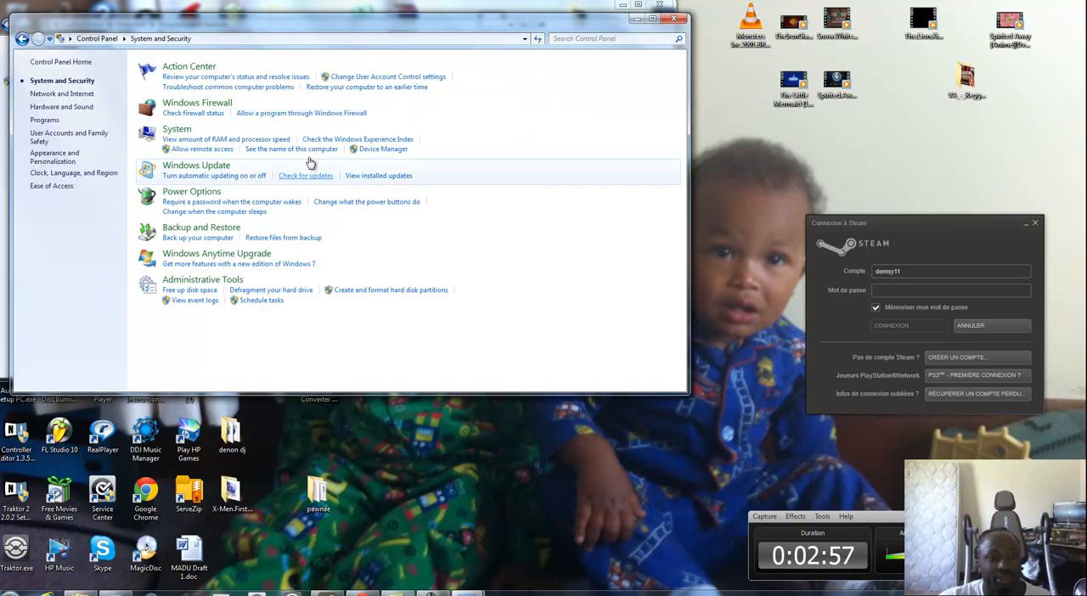
{"action": "mouse_move", "coordinate": [305, 196]}
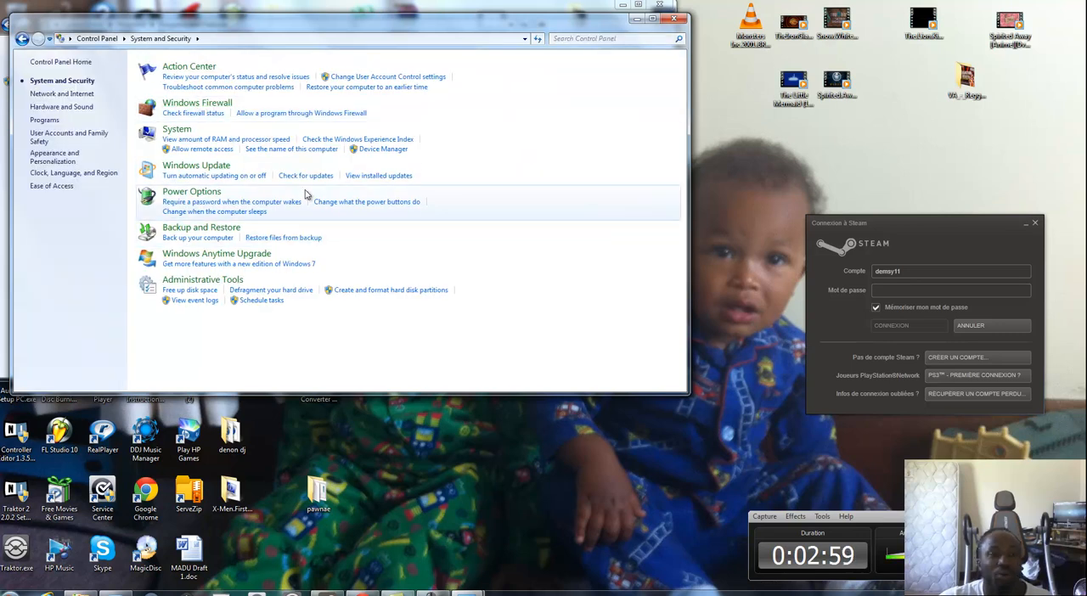
{"action": "left_click", "coordinate": [197, 102]}
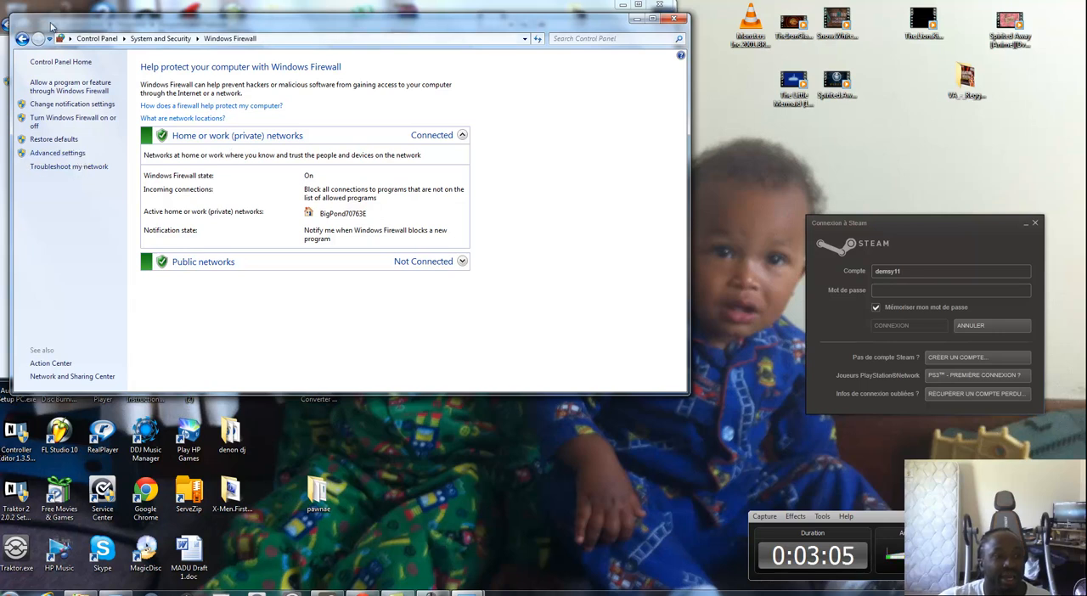
Review the firewall's Allowed programs list down to Windows Portable Devices, then cancel without changes.
{"action": "left_click", "coordinate": [71, 85]}
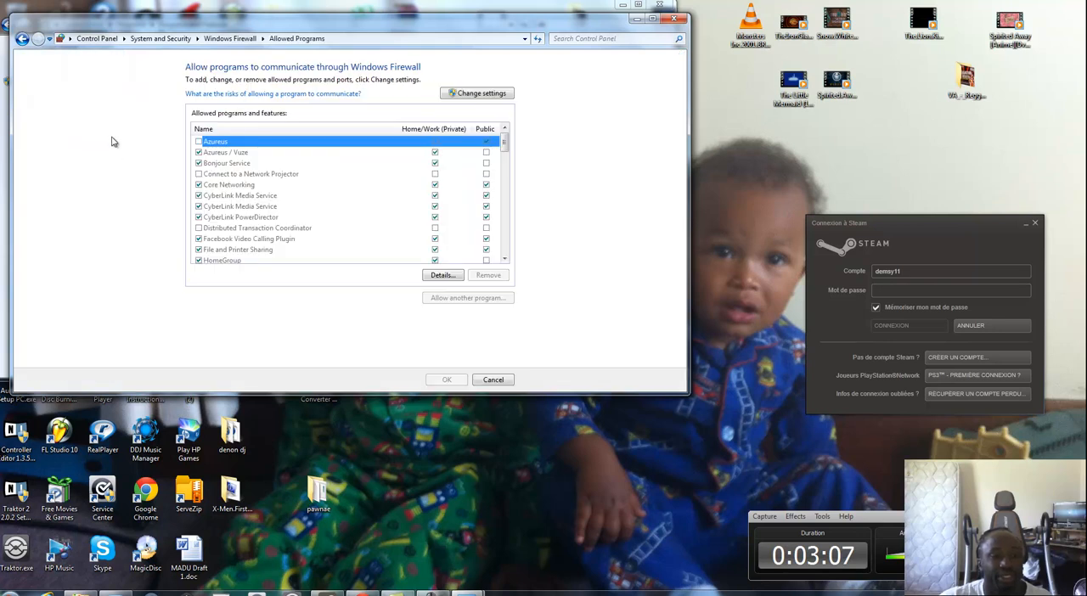
{"action": "mouse_move", "coordinate": [465, 194]}
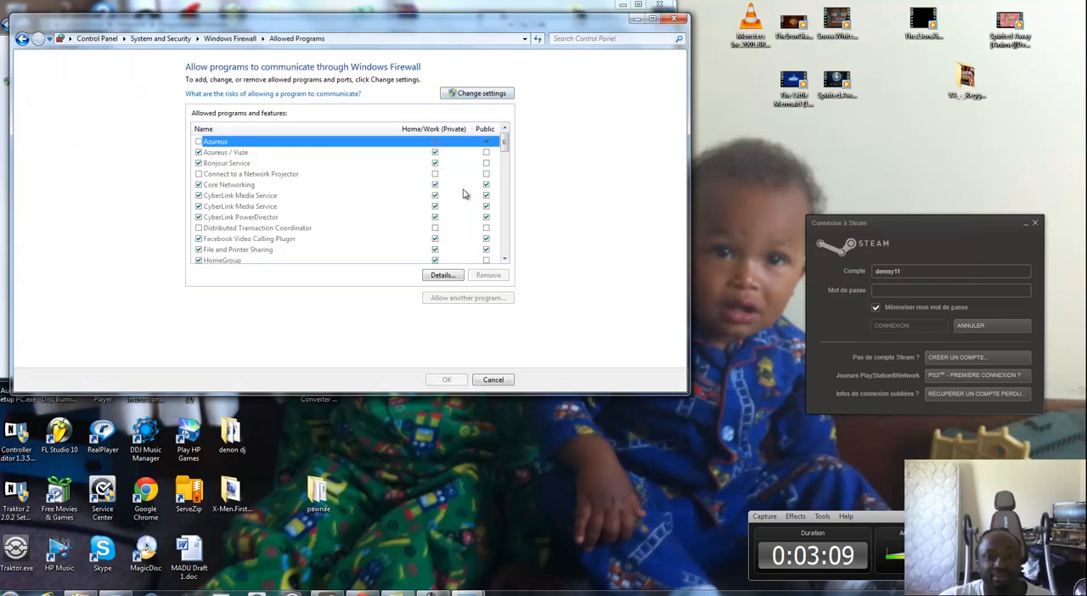
{"action": "scroll", "scroll_direction": "down", "scroll_amount": 3}
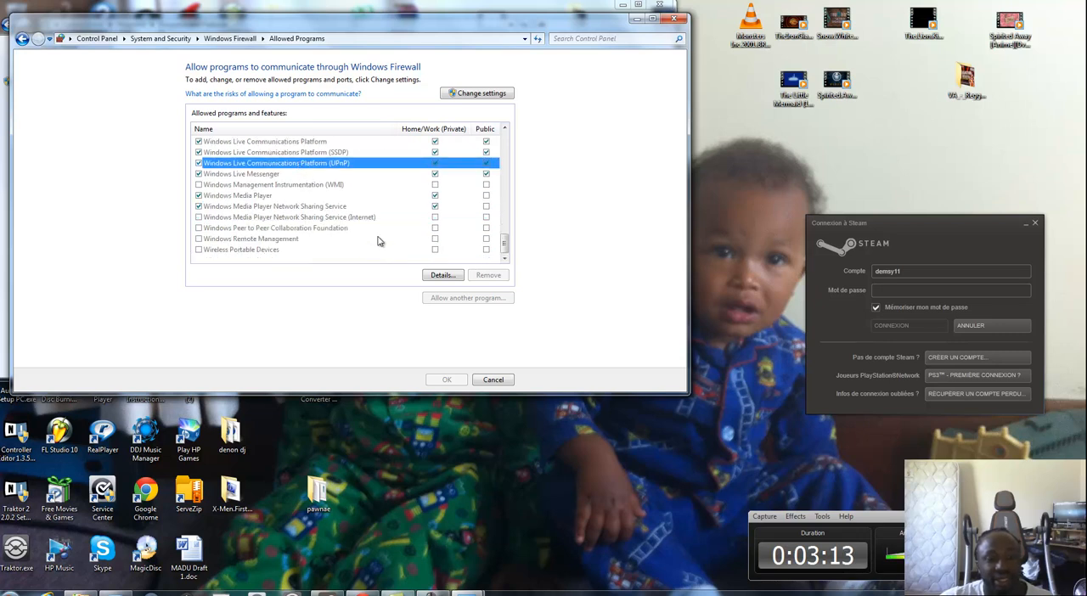
{"action": "mouse_move", "coordinate": [449, 305]}
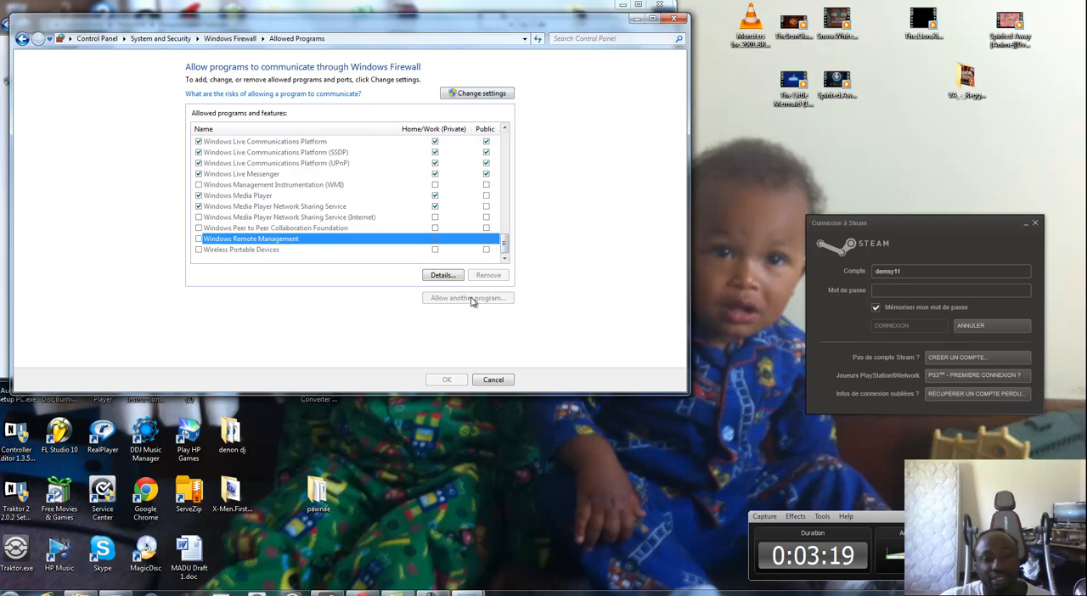
{"action": "left_click", "coordinate": [241, 248]}
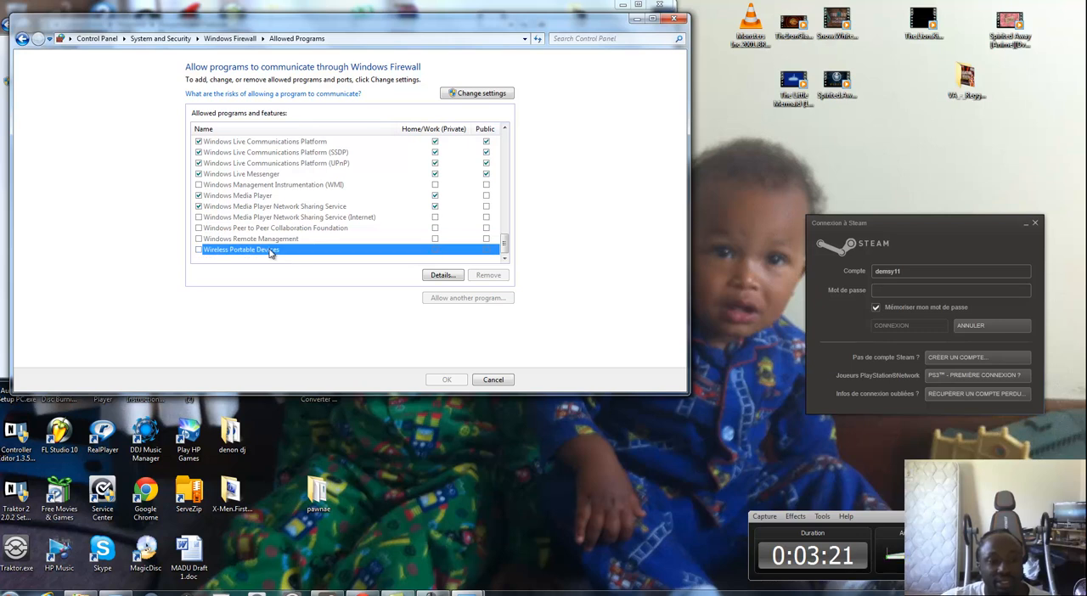
{"action": "mouse_move", "coordinate": [462, 299]}
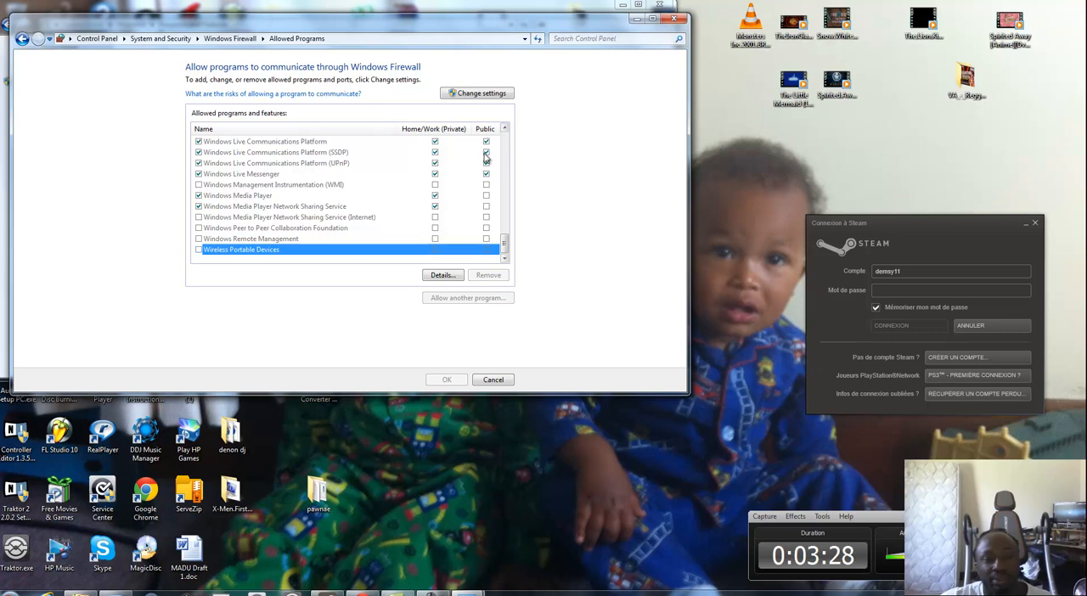
{"action": "mouse_move", "coordinate": [339, 272]}
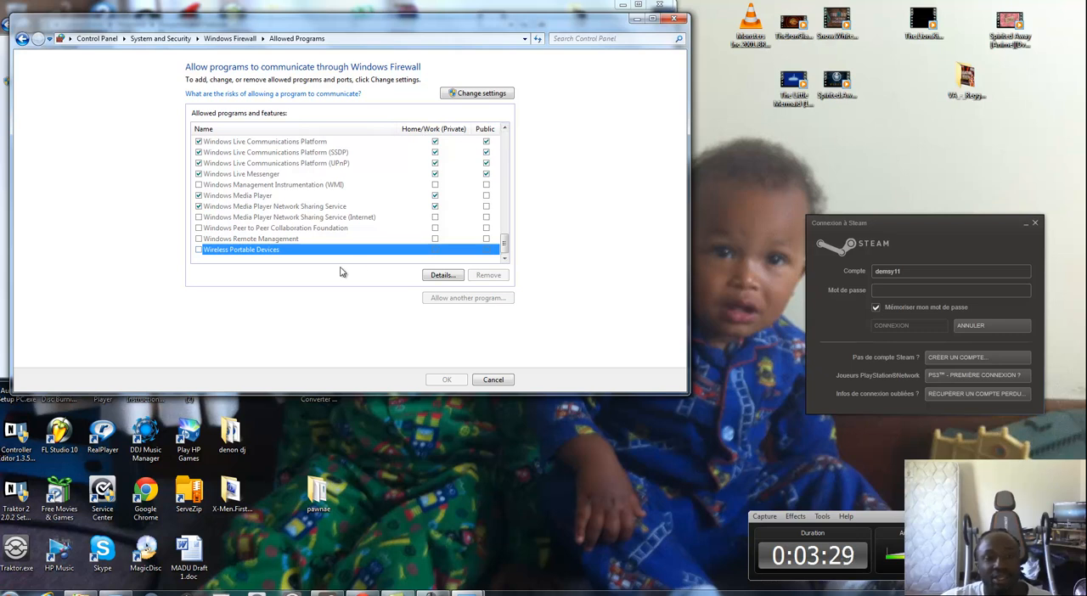
{"action": "mouse_move", "coordinate": [388, 224]}
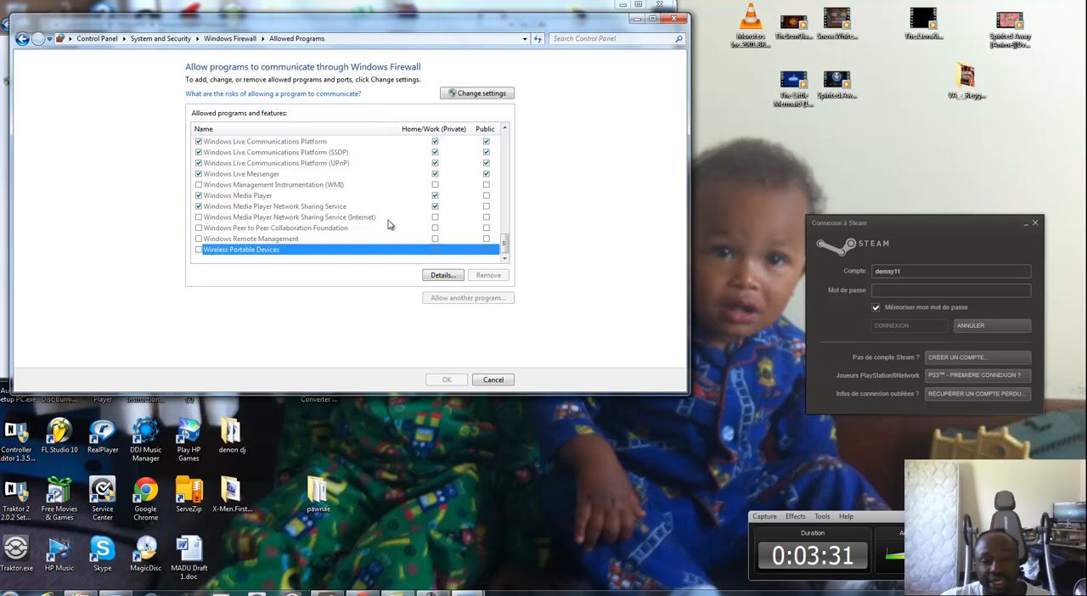
{"action": "mouse_move", "coordinate": [438, 224]}
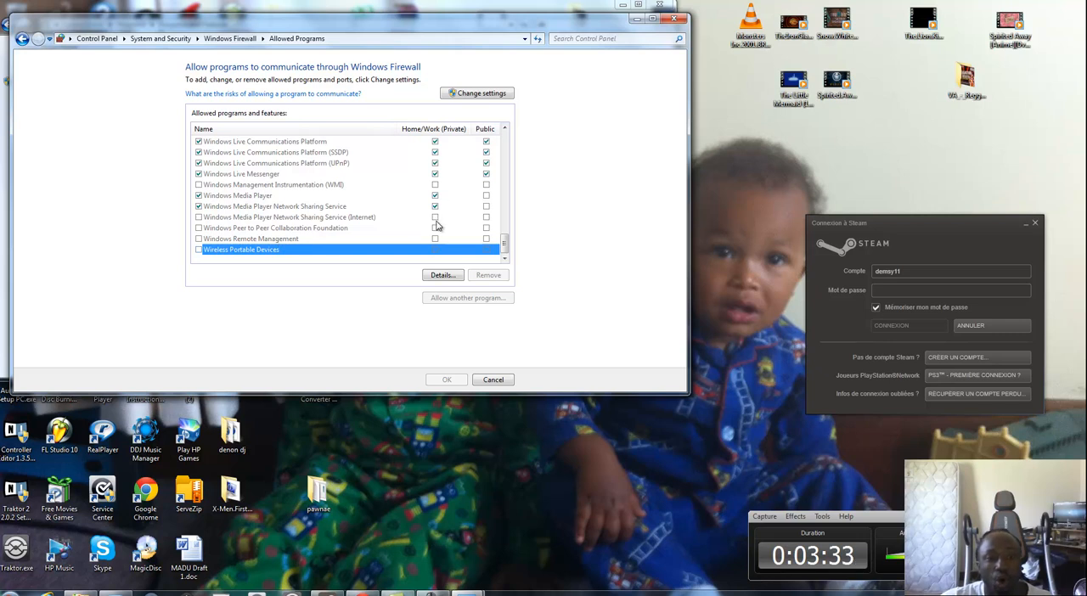
{"action": "mouse_move", "coordinate": [589, 408]}
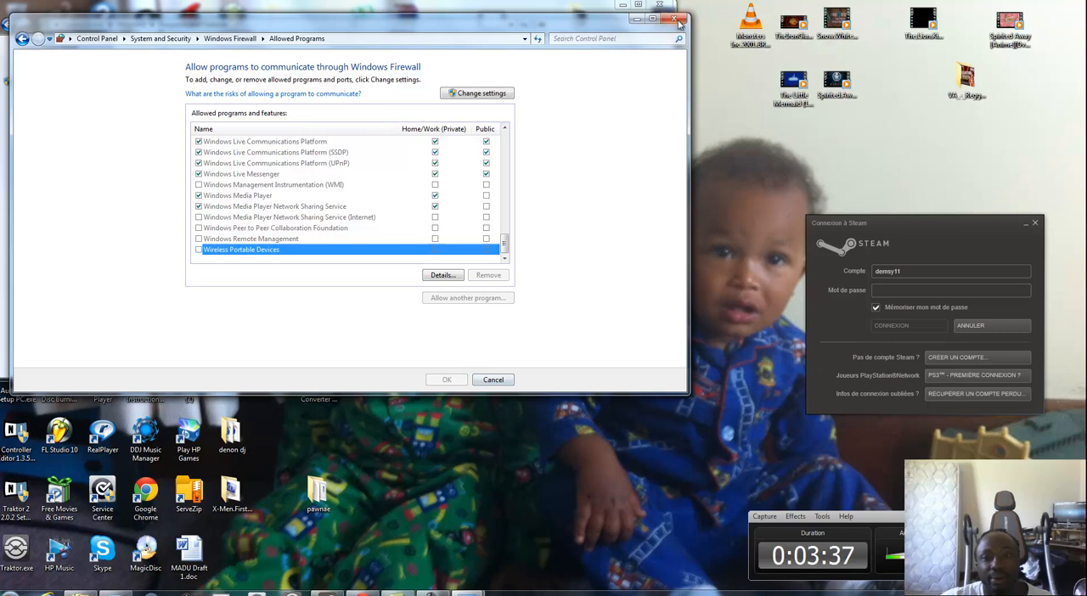
{"action": "left_click", "coordinate": [679, 18]}
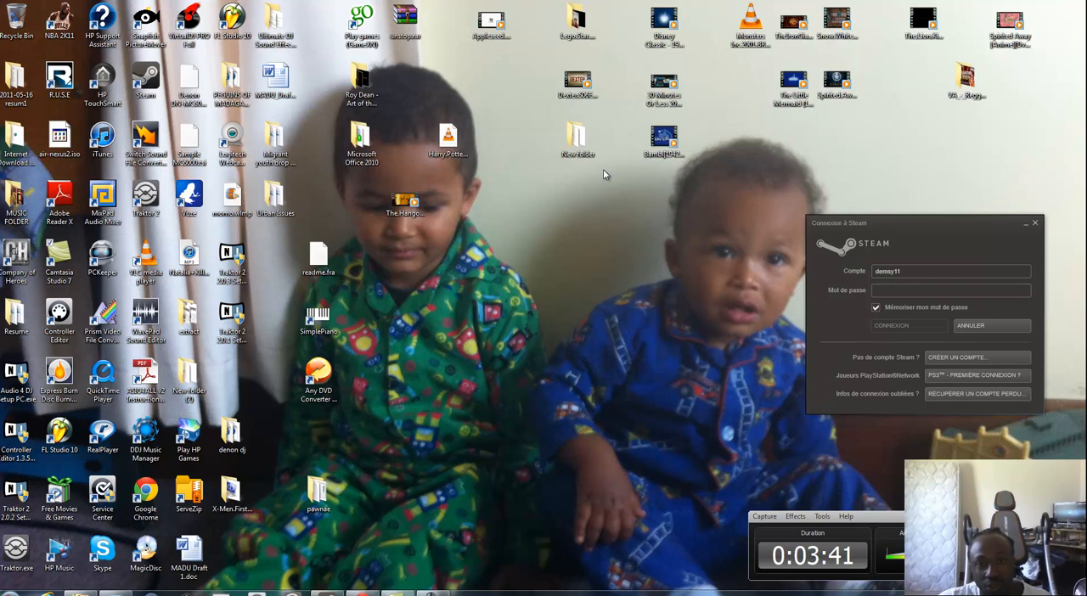
{"action": "mouse_move", "coordinate": [591, 187]}
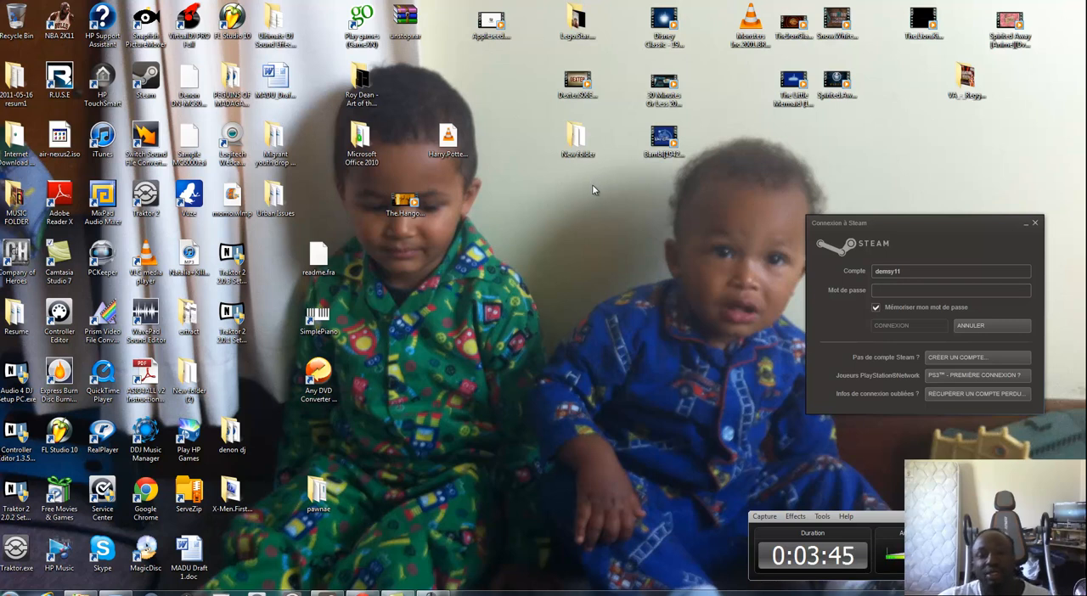
{"action": "mouse_move", "coordinate": [540, 282]}
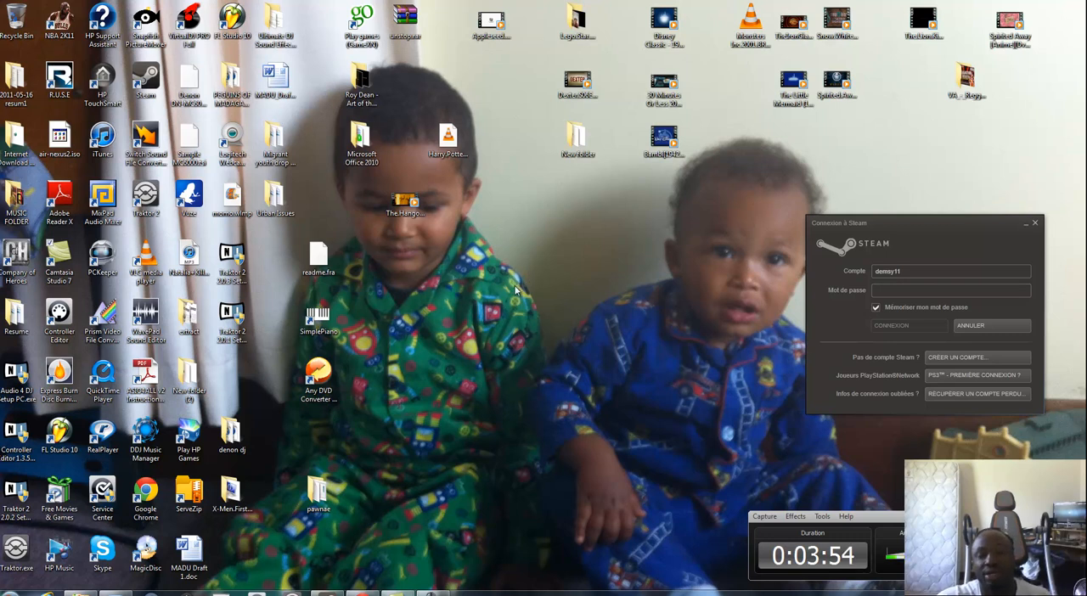
{"action": "mouse_move", "coordinate": [534, 282]}
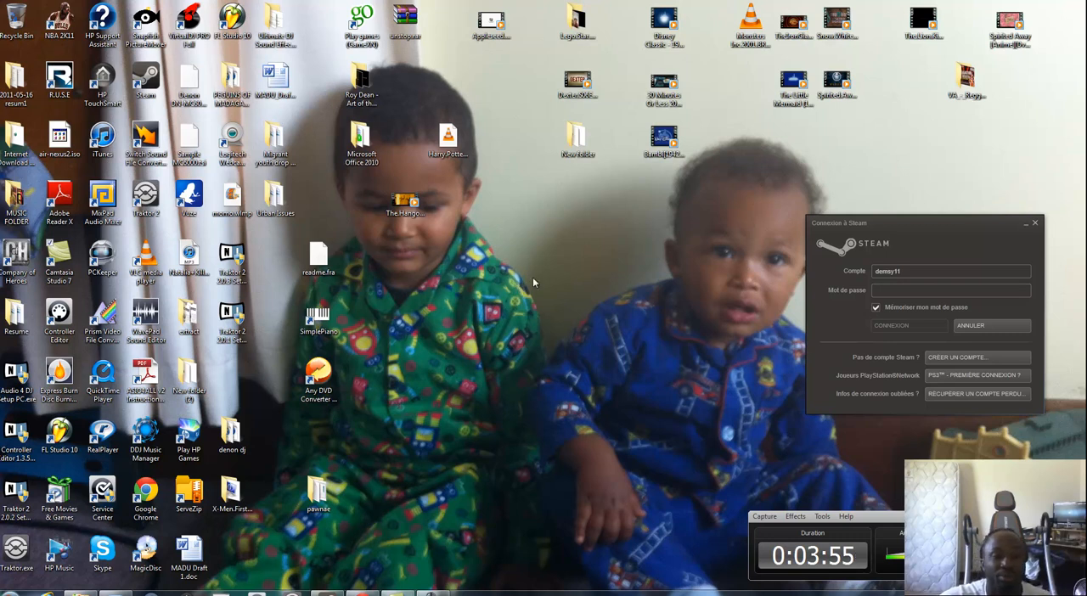
{"action": "mouse_move", "coordinate": [513, 296]}
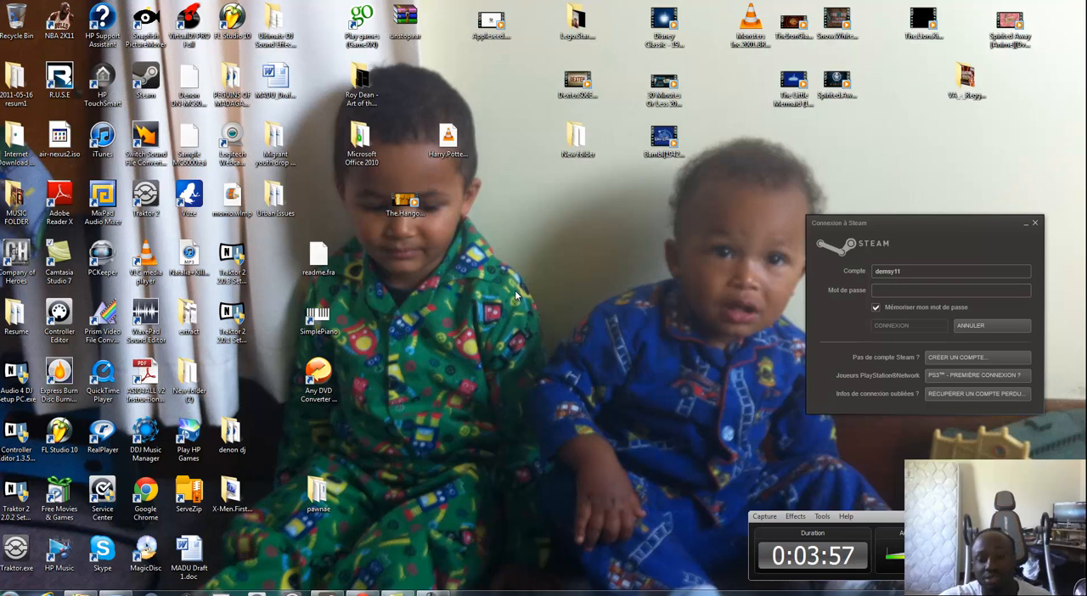
{"action": "mouse_move", "coordinate": [522, 289]}
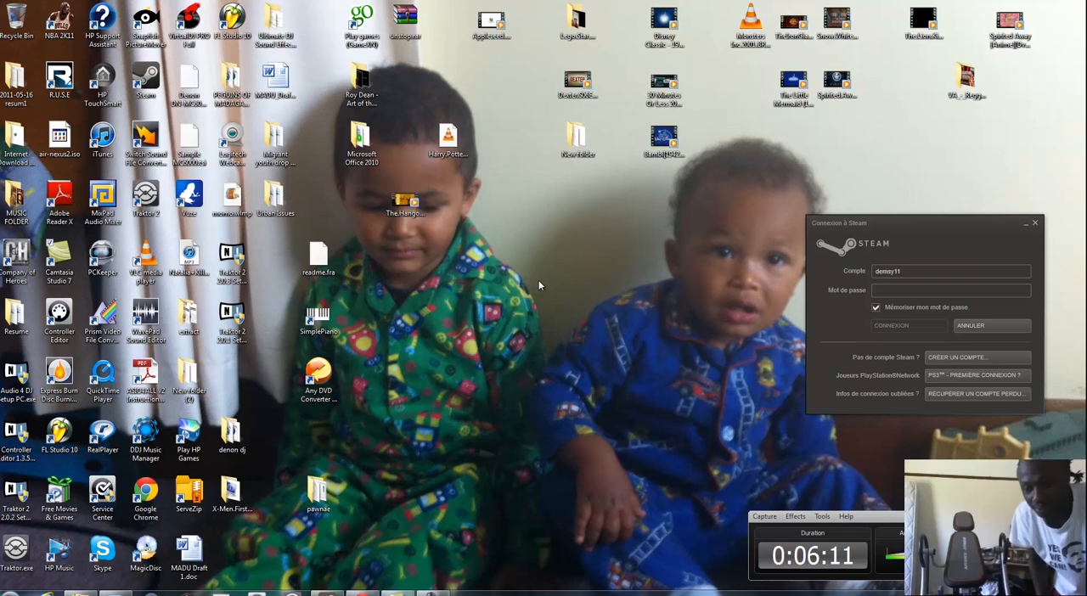
{"action": "mouse_move", "coordinate": [575, 275]}
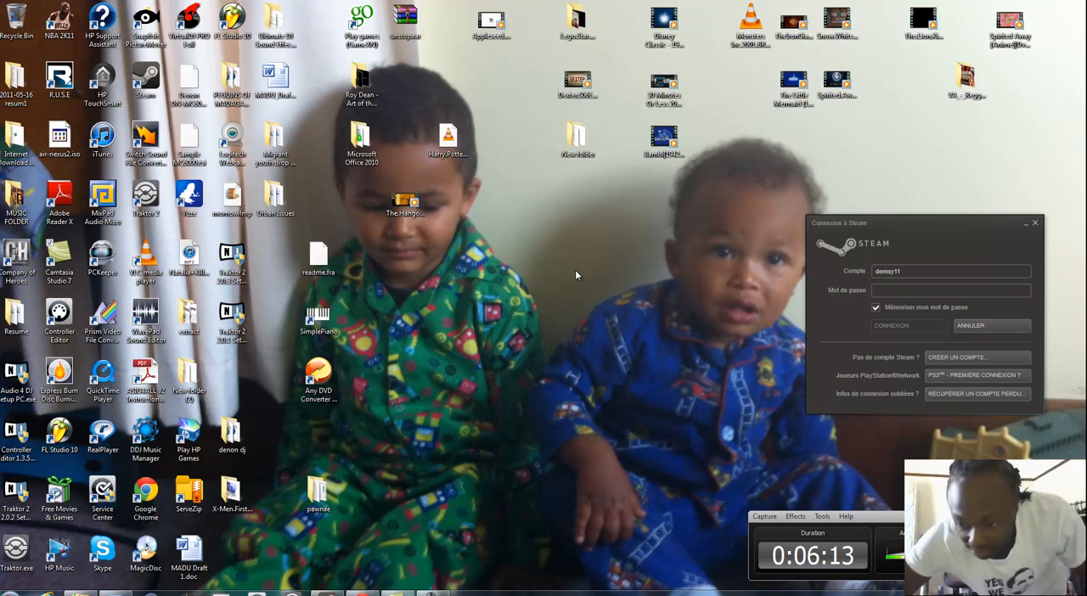